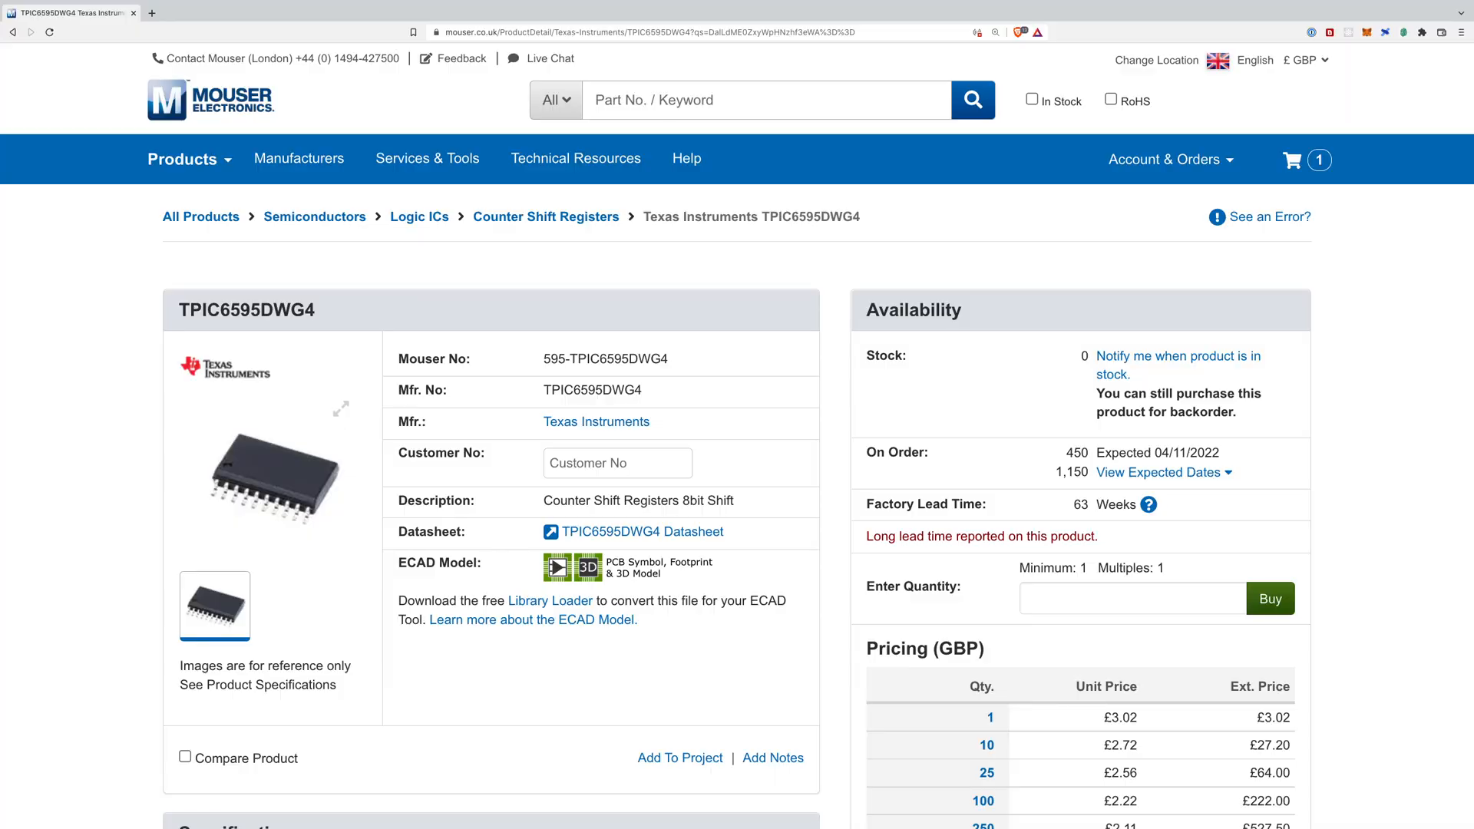
{"action": "mouse_move", "coordinate": [1157, 472]}
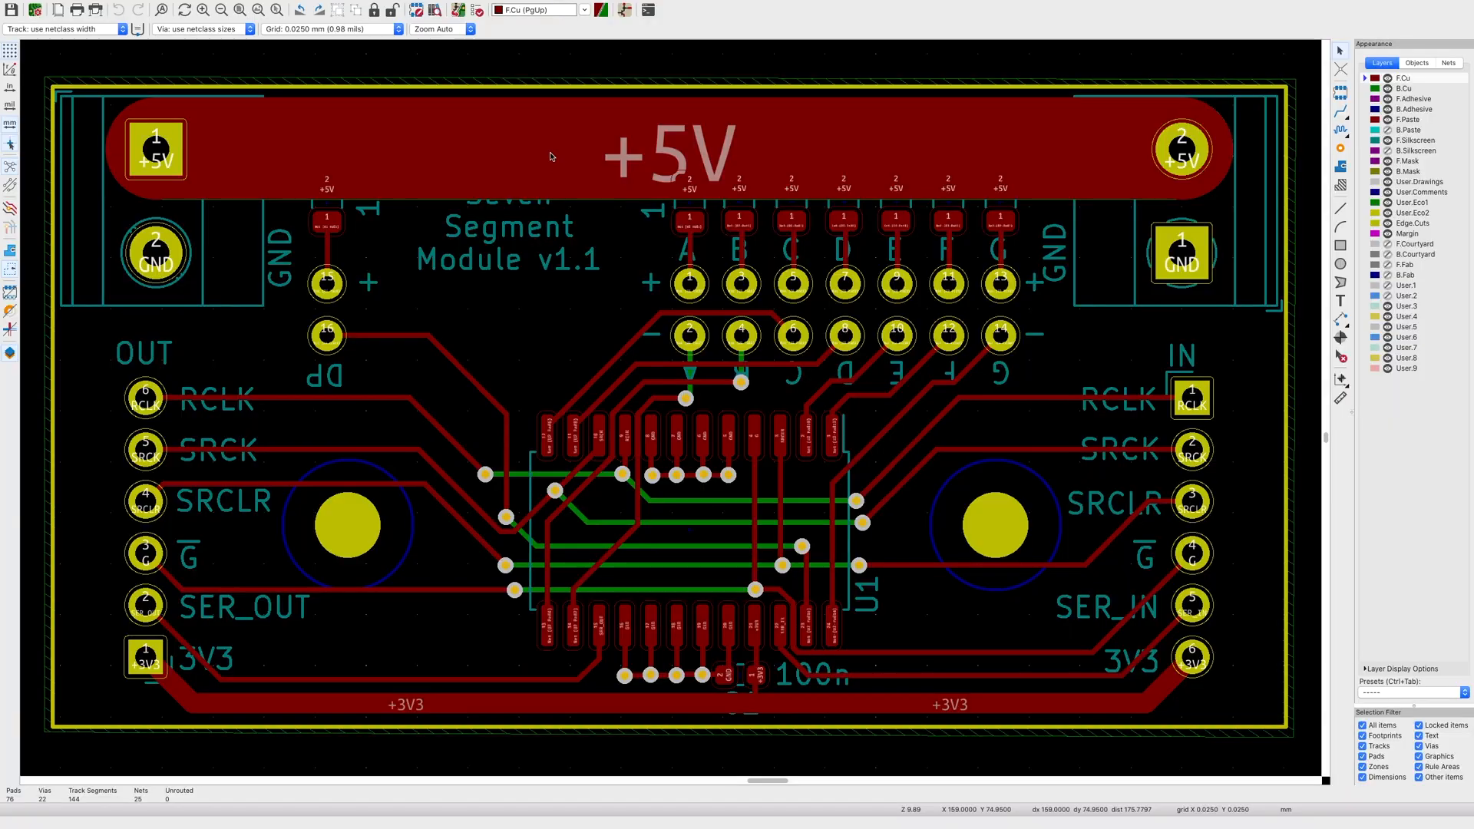
Step: Select the wide +5V track to read its 5 mm width and ~90 mm length in the status bar
{"action": "left_click", "coordinate": [550, 150]}
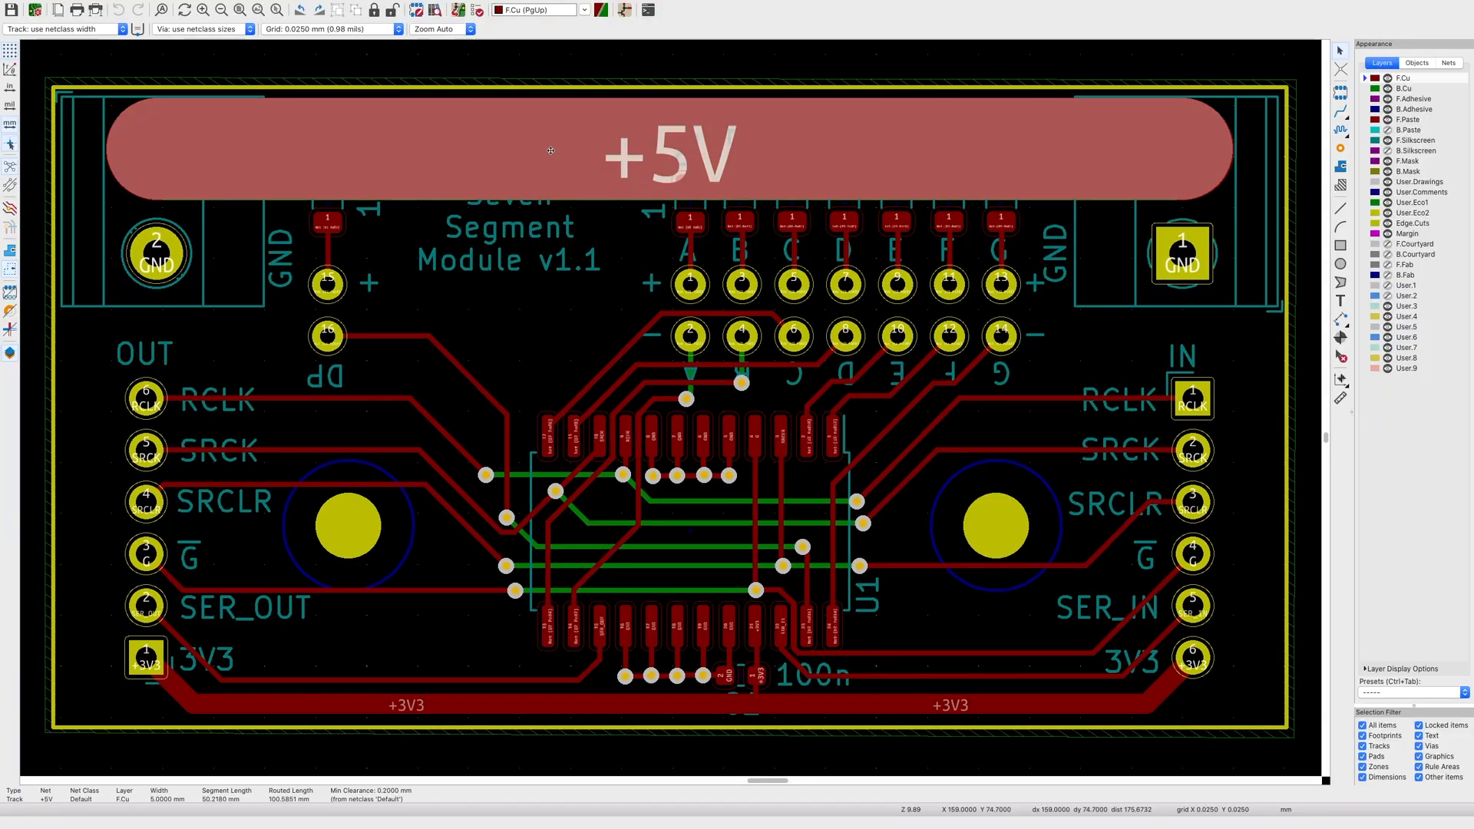
{"action": "mouse_move", "coordinate": [409, 143]}
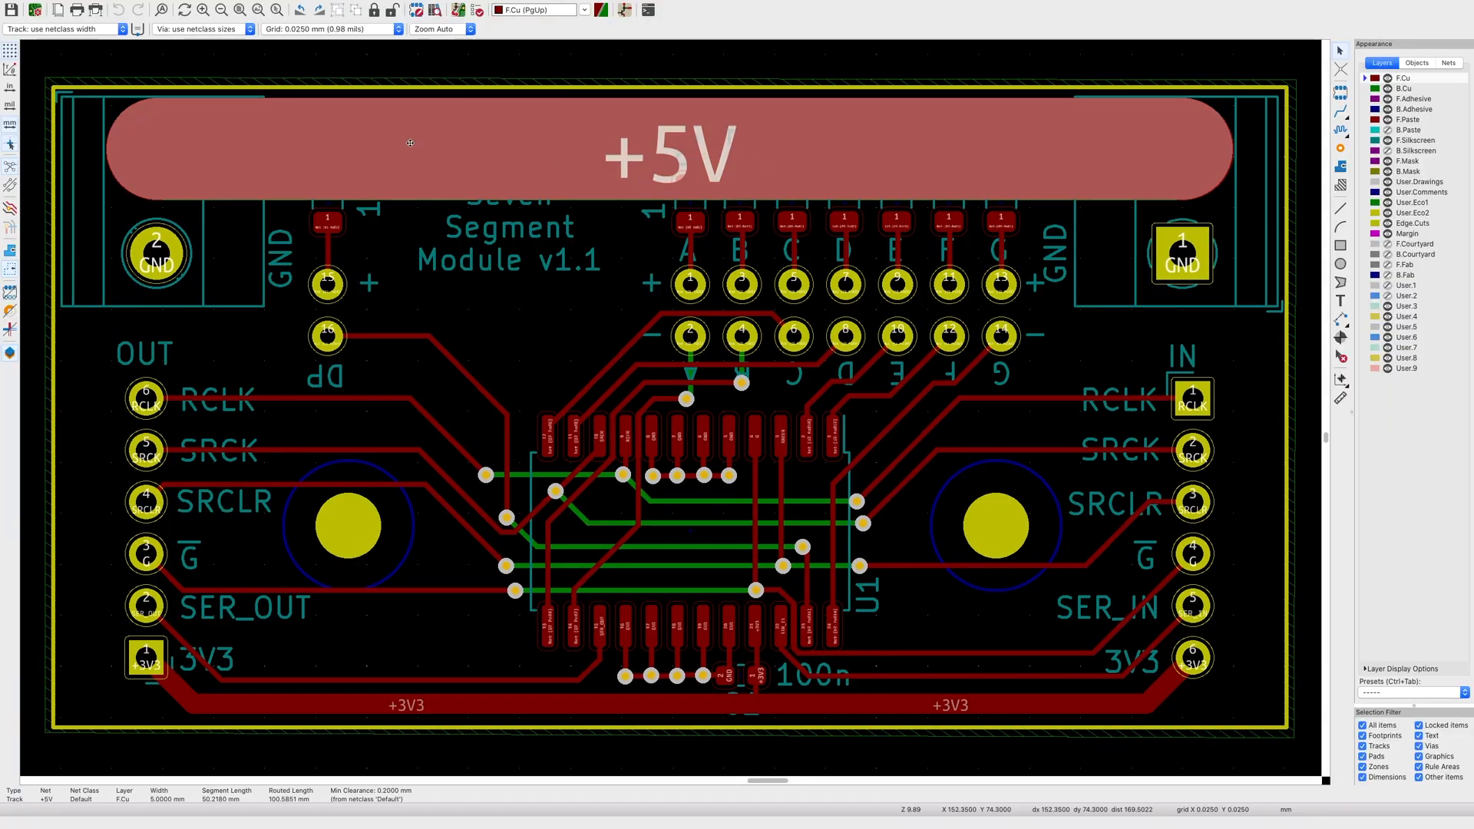
{"action": "mouse_move", "coordinate": [1251, 142]}
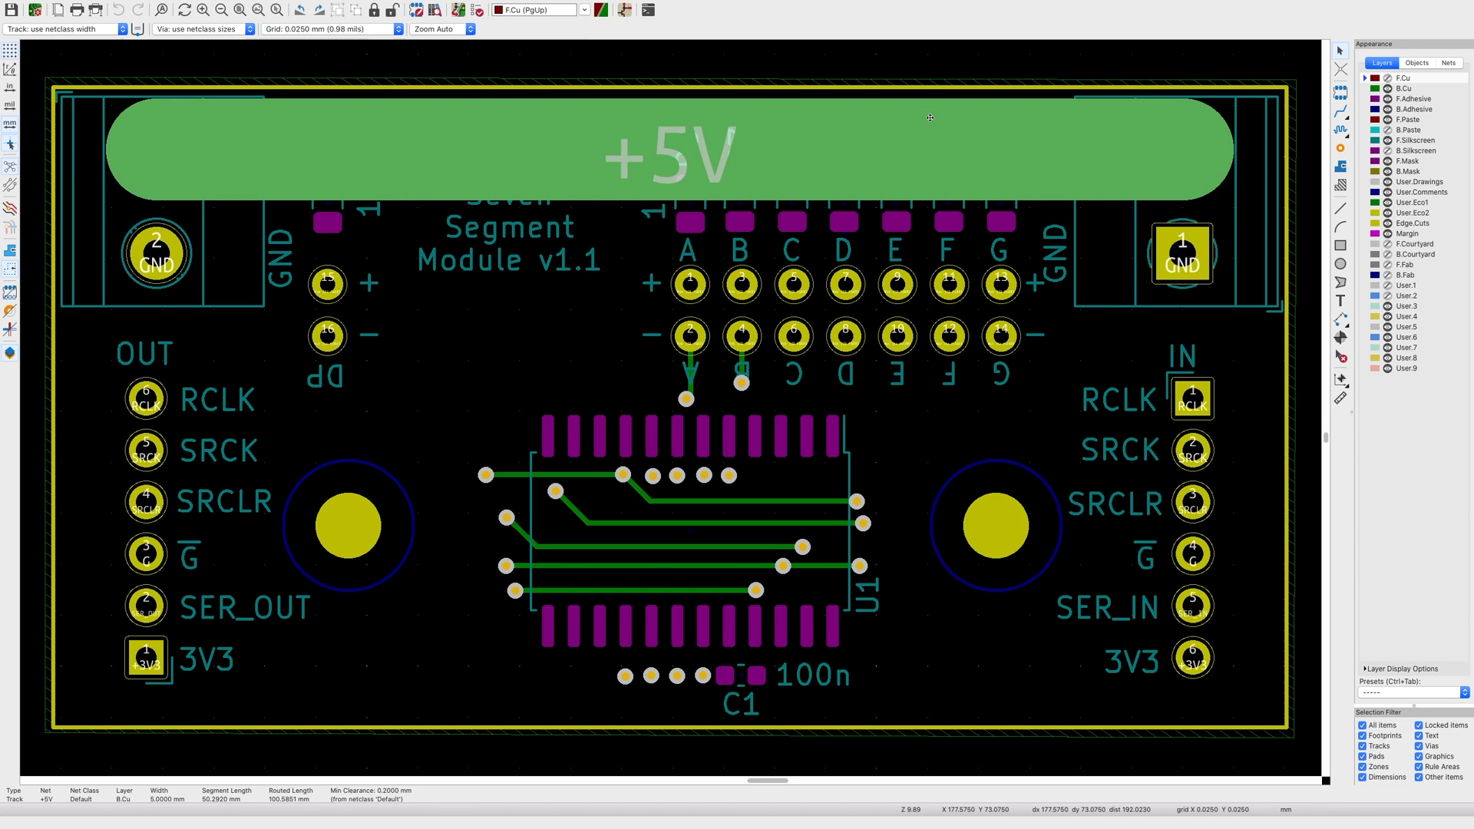
{"action": "mouse_move", "coordinate": [611, 164]}
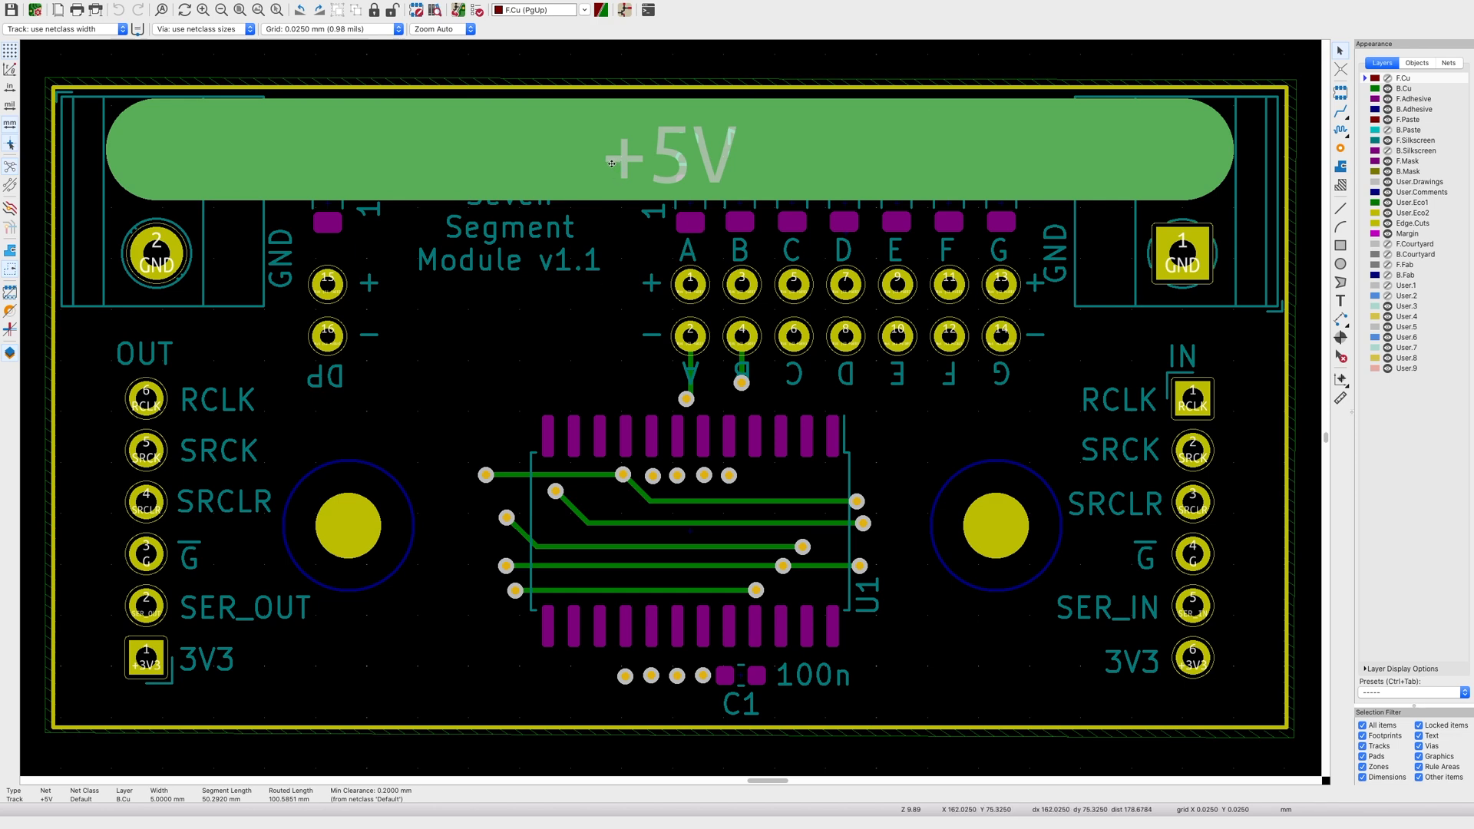